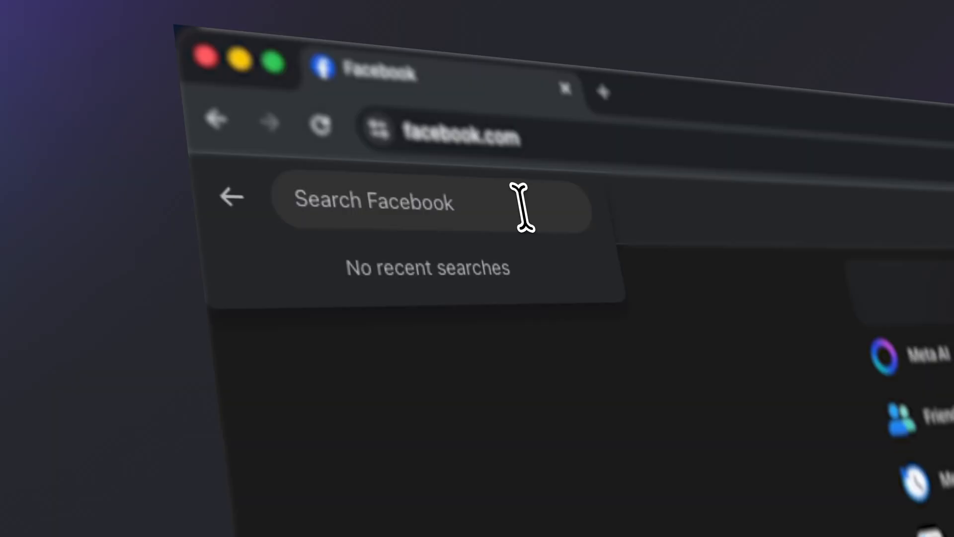
Search Facebook for 'Fortnite' before switching to the Facebook Search Scraper's input in Apify Console.
text(Fortnite)
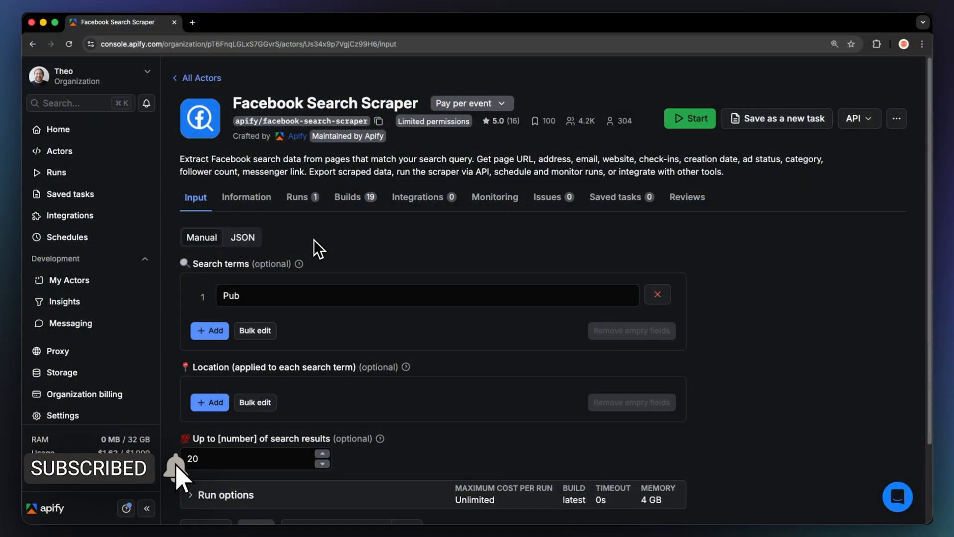
Set search terms Foot Wear Brands, Shoe Brands, Sneaker Brands with no location and a 100-result cap, then save as a new task.
click(426, 295)
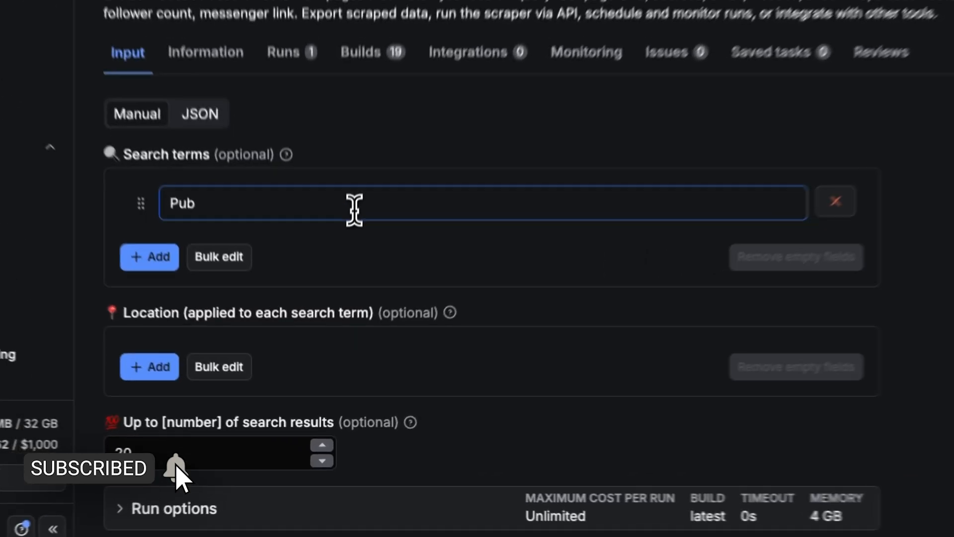
text(Foot Wear Brands)
text(Sneaker Brands)
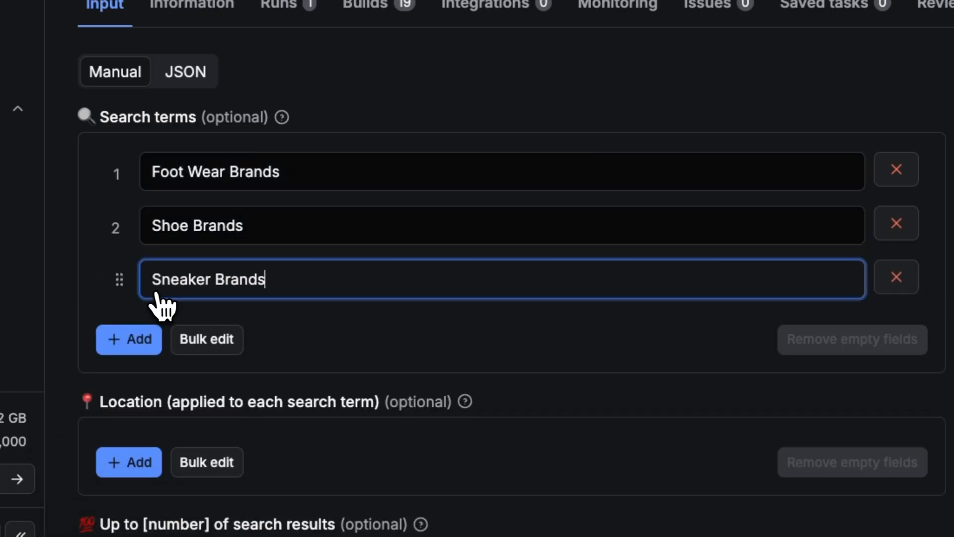
click(128, 462)
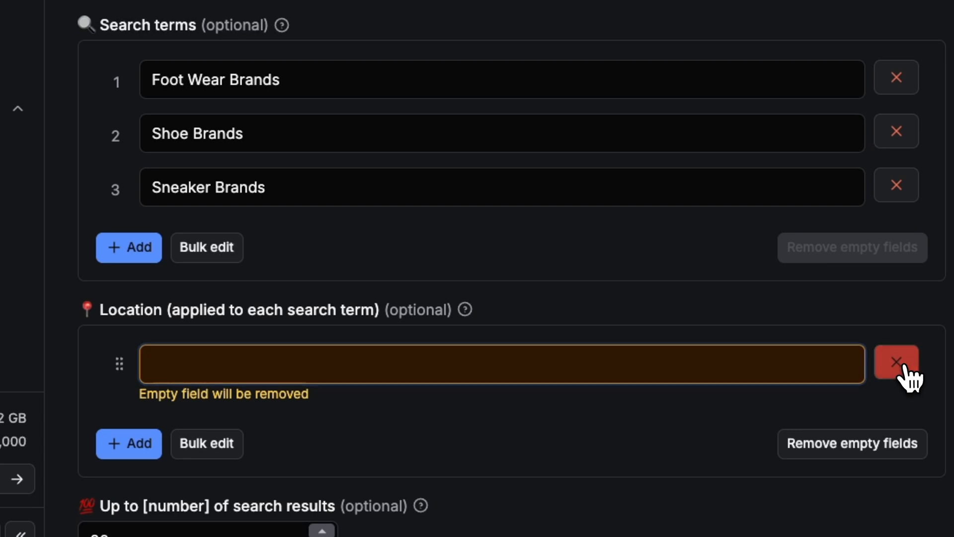
click(895, 362)
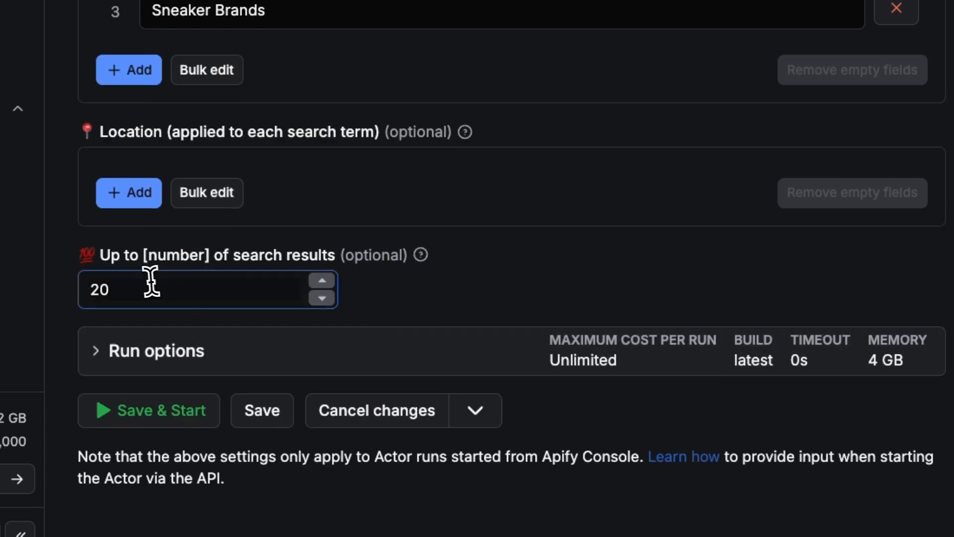
text(100)
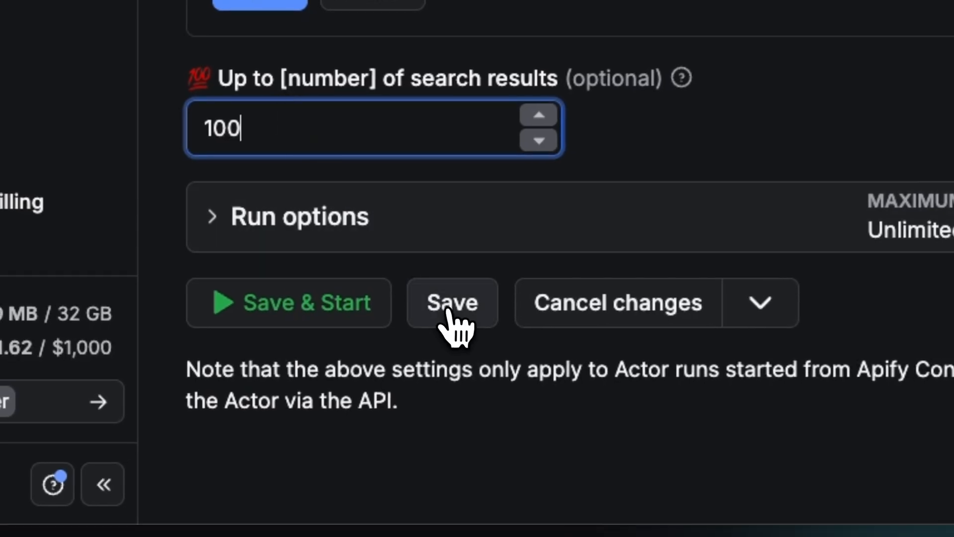
click(451, 302)
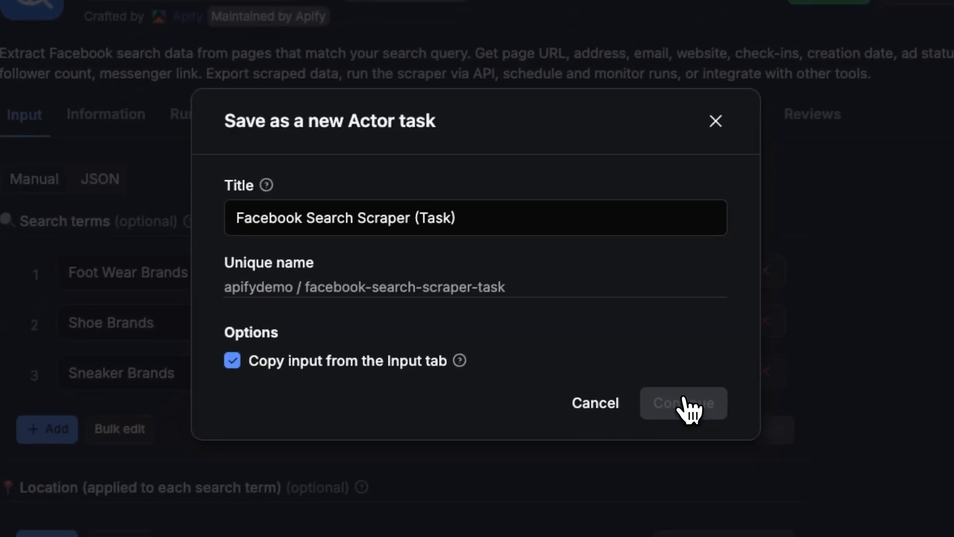
Confirm the new Actor task, run it, and preview the scraped pages dataset as JSON in a new tab.
click(682, 402)
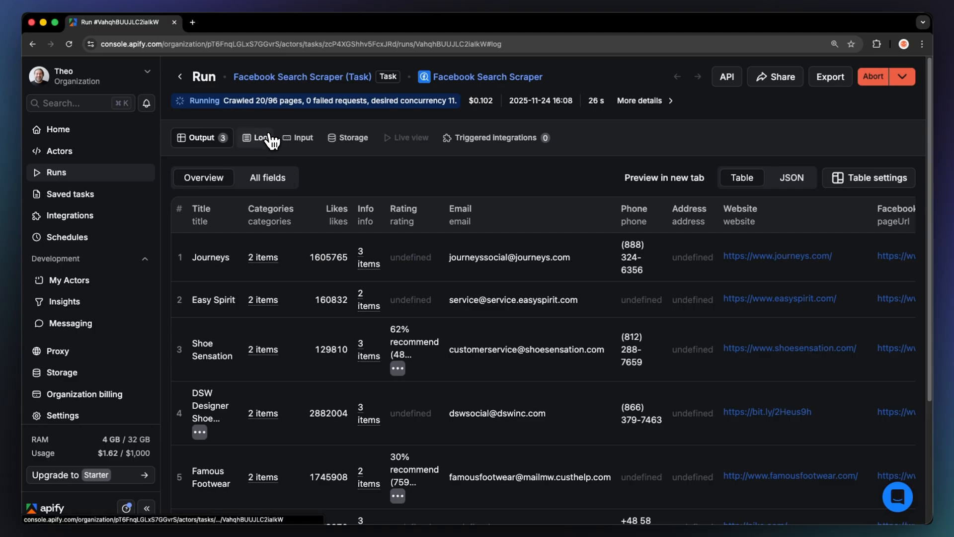
click(255, 137)
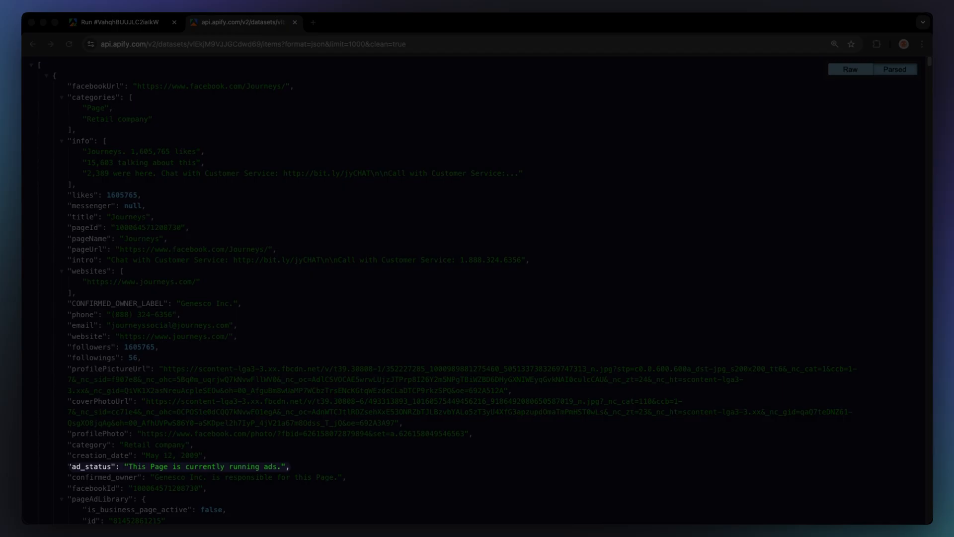
Return to the Run tab showing the completed footwear task's scraped output.
click(119, 21)
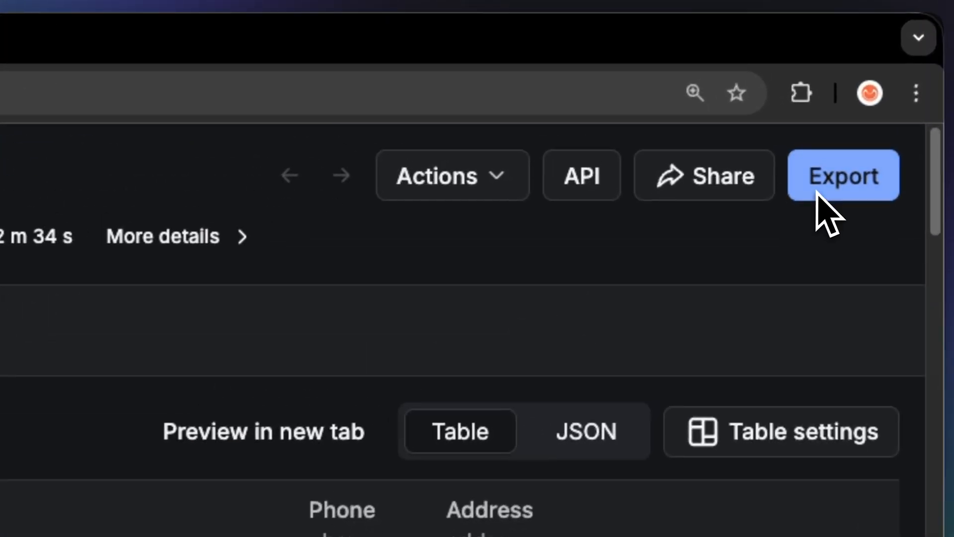
Review the Export dataset dialog and its selectable fields, then move on to the scraper's Integrations page.
click(843, 175)
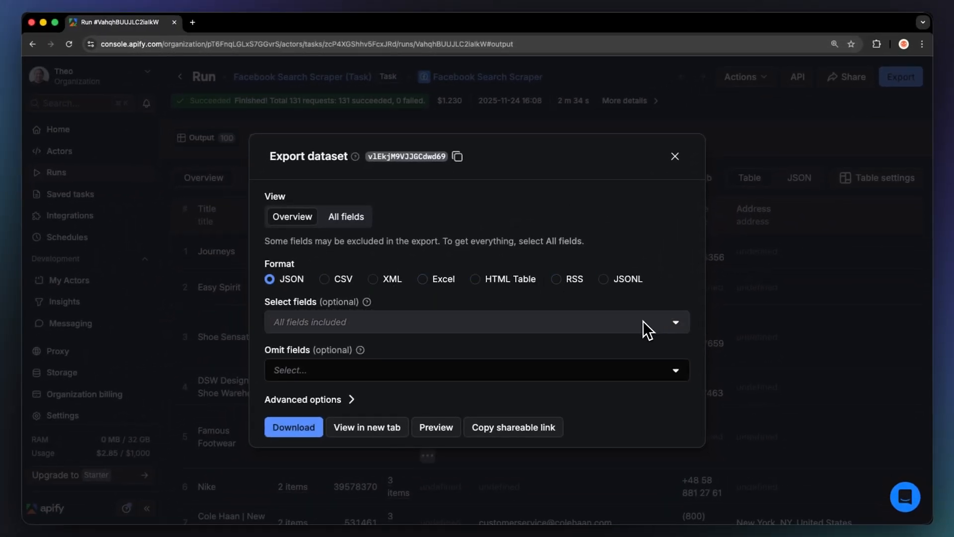
click(476, 321)
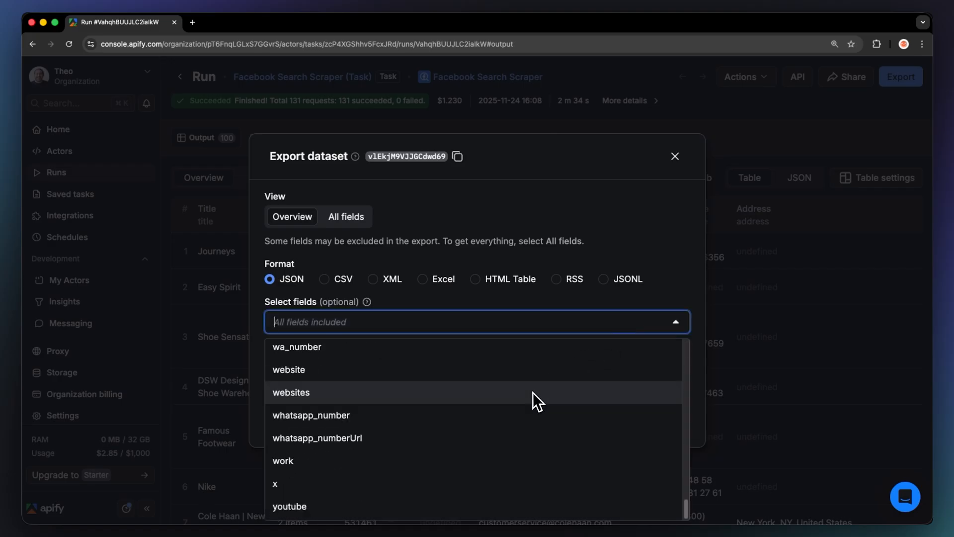
mouse_move(625, 259)
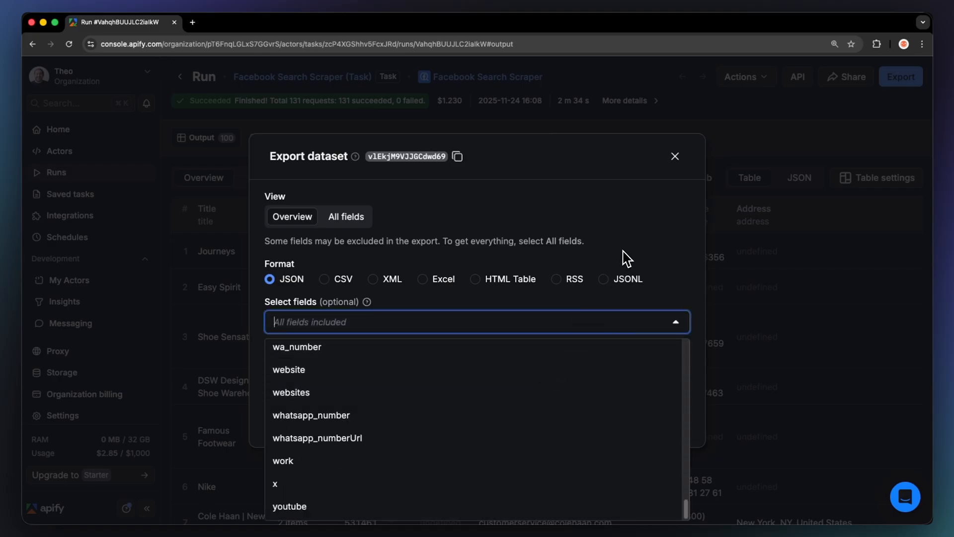
click(293, 426)
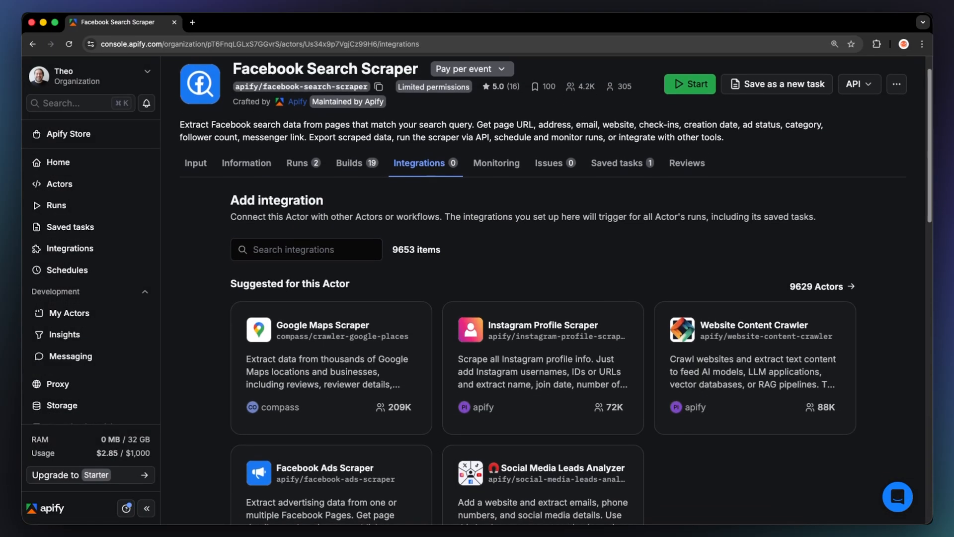
Browse the integration categories, then reveal the scraper's extra actions including scheduling the Actor.
scroll(down, 3)
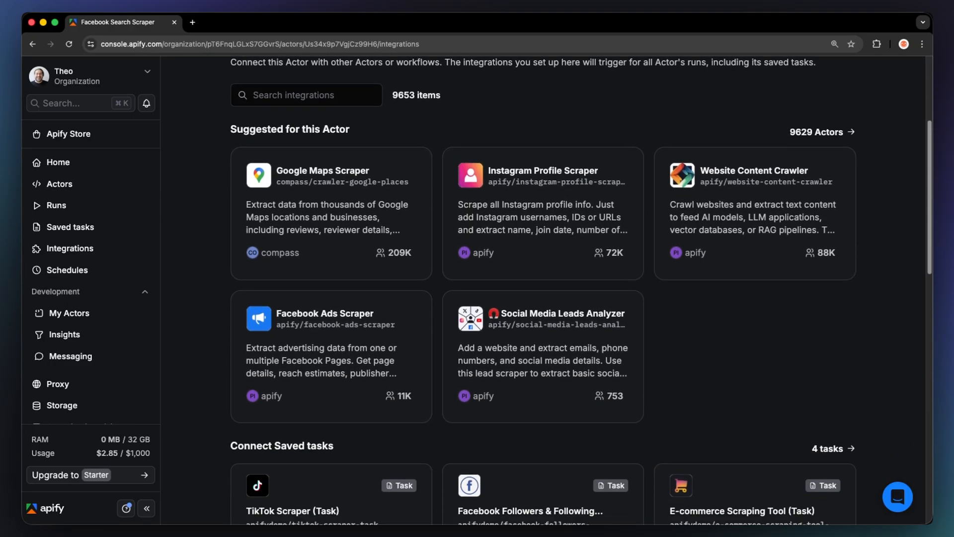
scroll(down, 3)
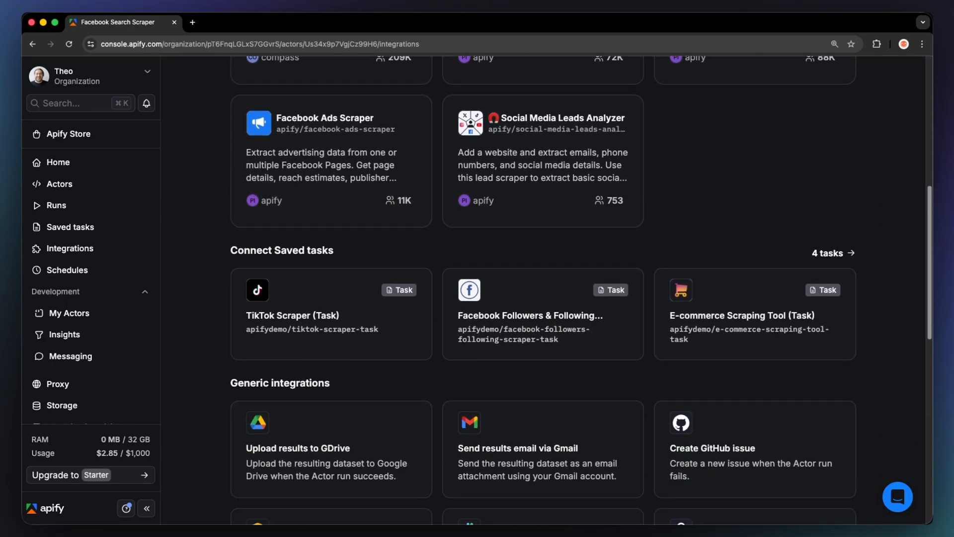
scroll(down, 3)
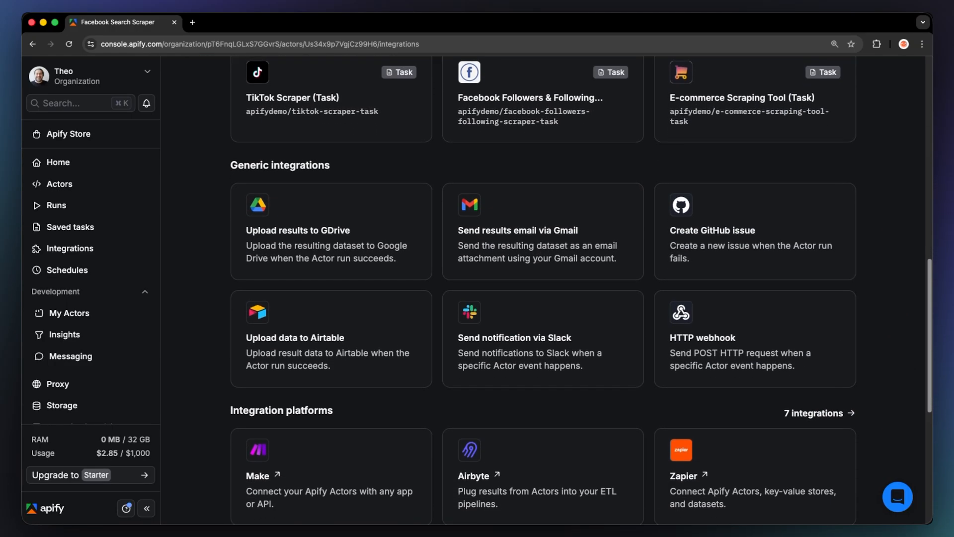
scroll(down, 3)
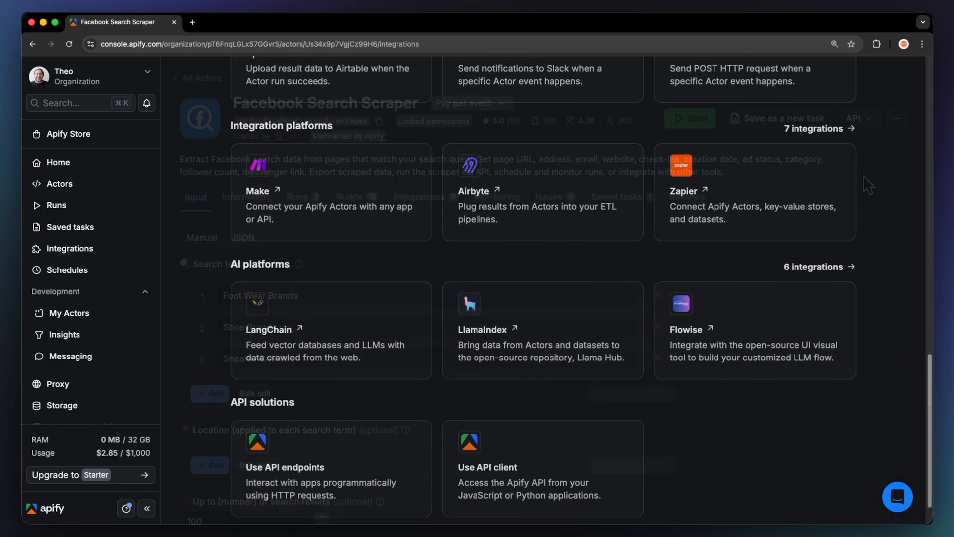
click(895, 118)
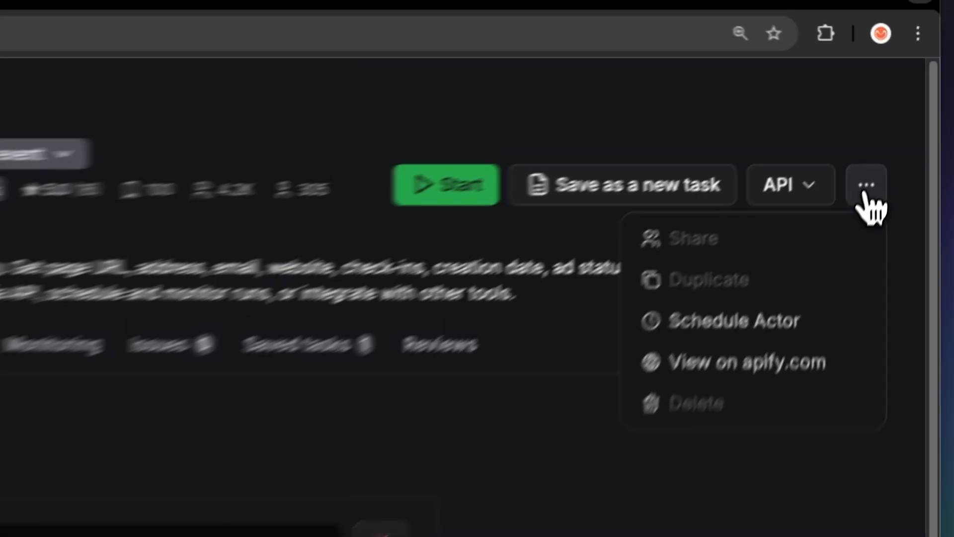